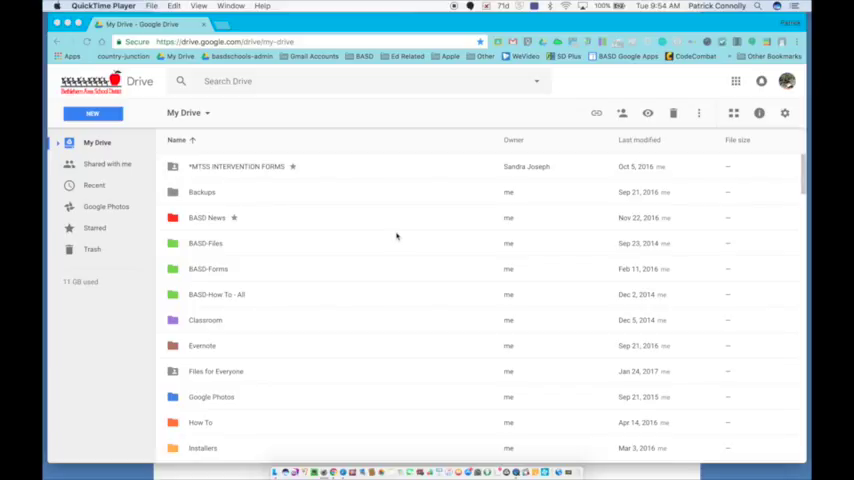
# Create a new blank Google Docs document from Google Drive's New menu
pyautogui.click(92, 113)
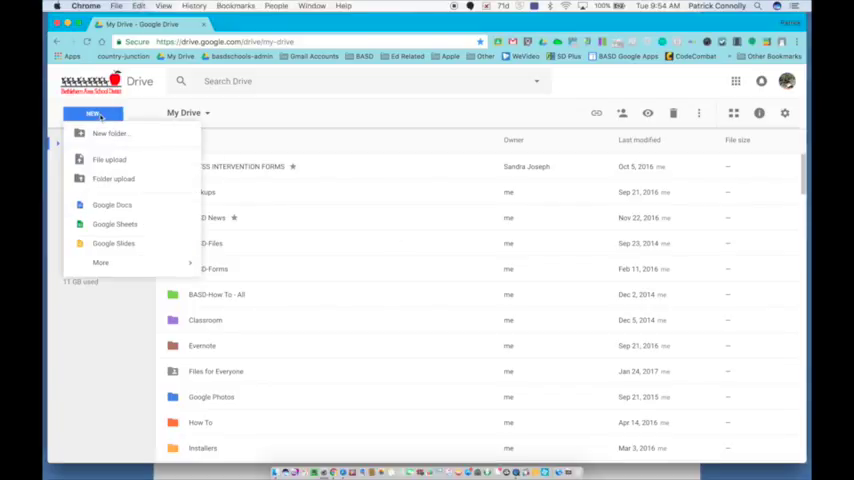
pyautogui.click(112, 205)
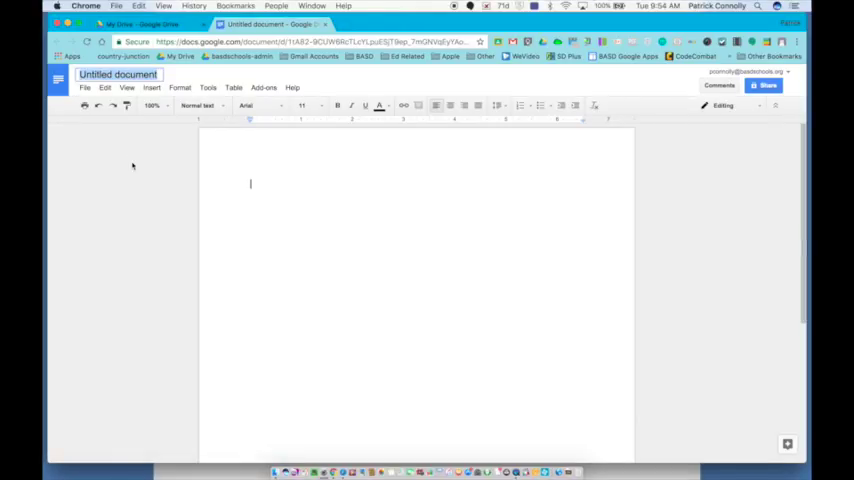
pyautogui.write('Connolly-Journal')
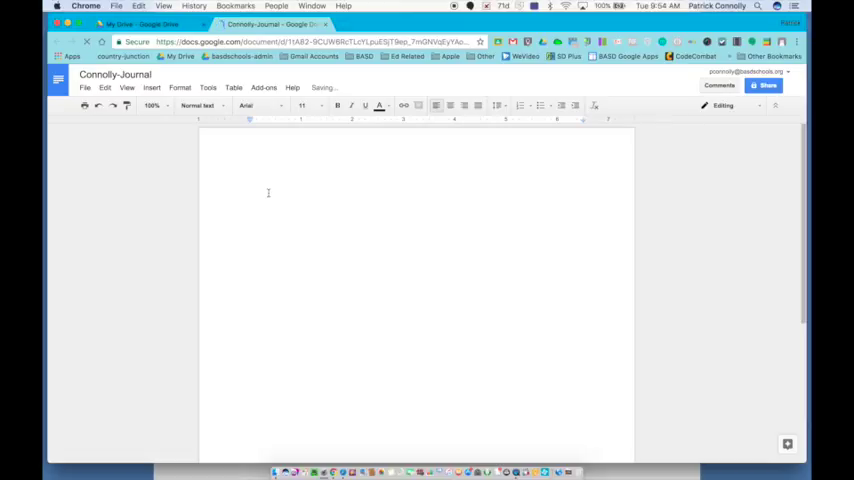
pyautogui.write('Patrick Connolly')
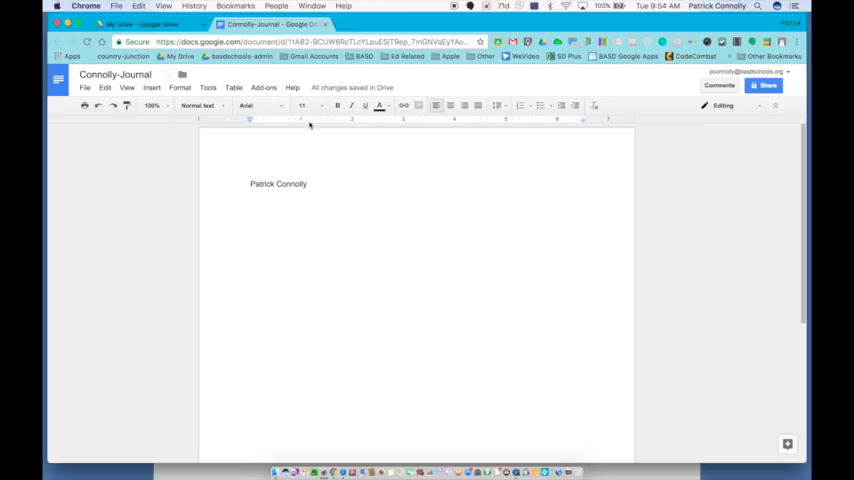
# Insert a 4 x 4 table from the Table menu below the name
pyautogui.click(233, 88)
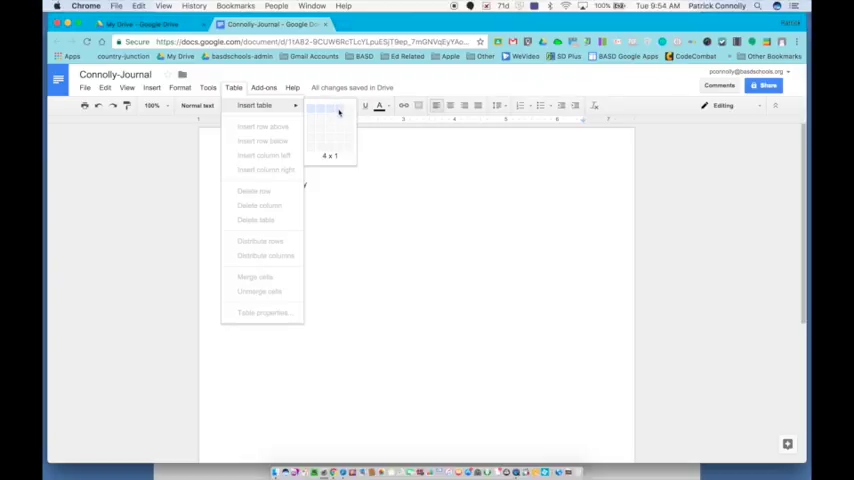
pyautogui.moveTo(340, 133)
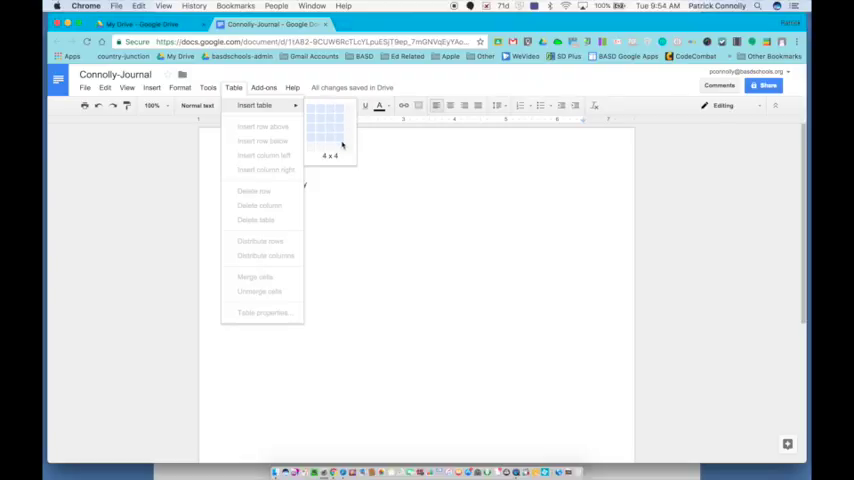
pyautogui.click(341, 144)
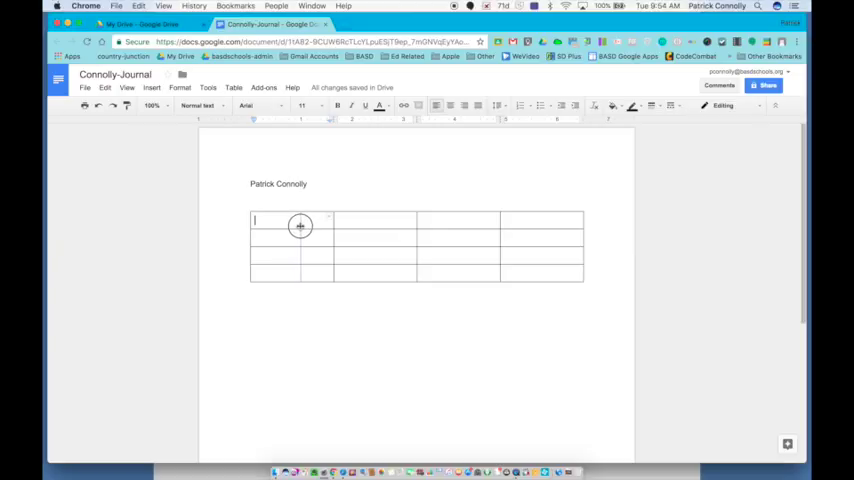
# Fill row one with 'Day 1 - 02/07', 'Light Bulbs' and 'There are many different types of lightbulbs.'
pyautogui.write('Day 1')
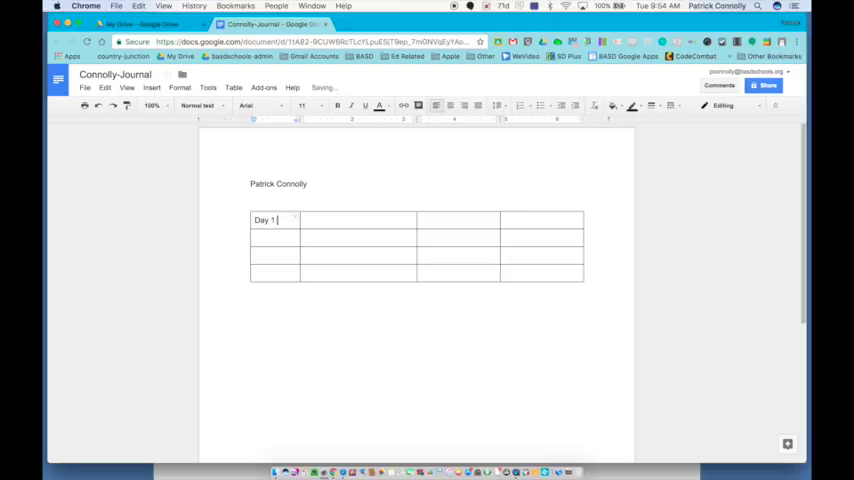
pyautogui.write('- 0')
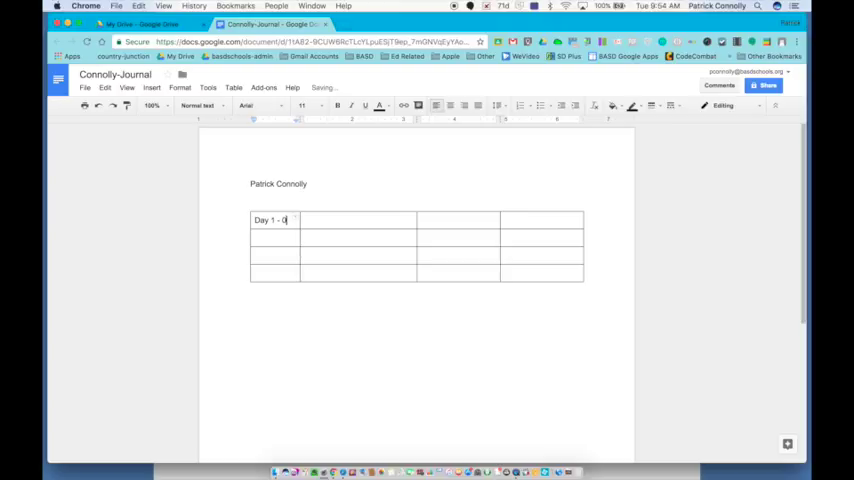
pyautogui.write('2/07')
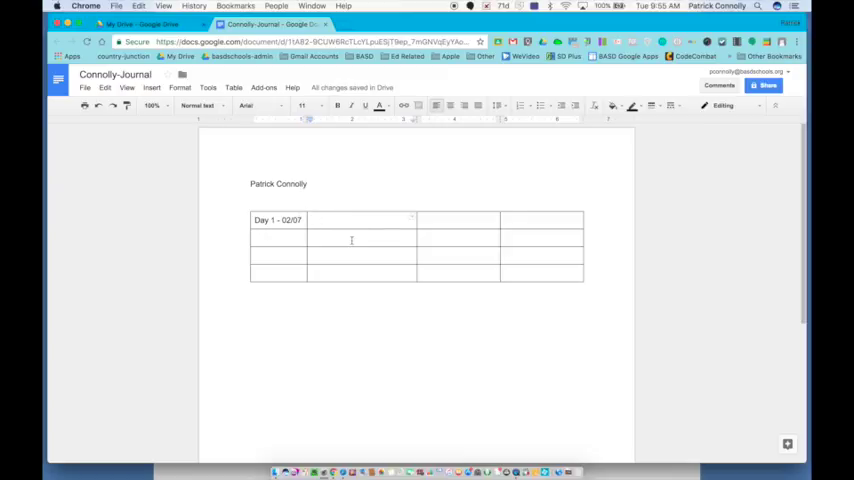
pyautogui.write('L')
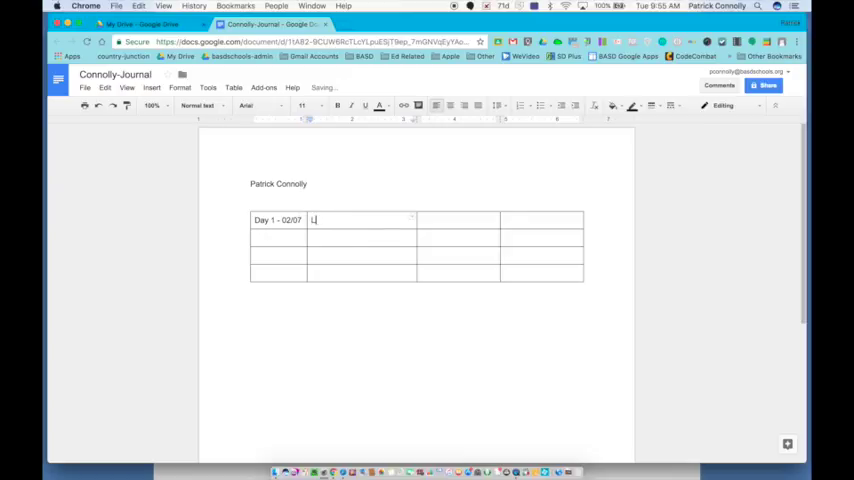
pyautogui.write('ight Bulbs')
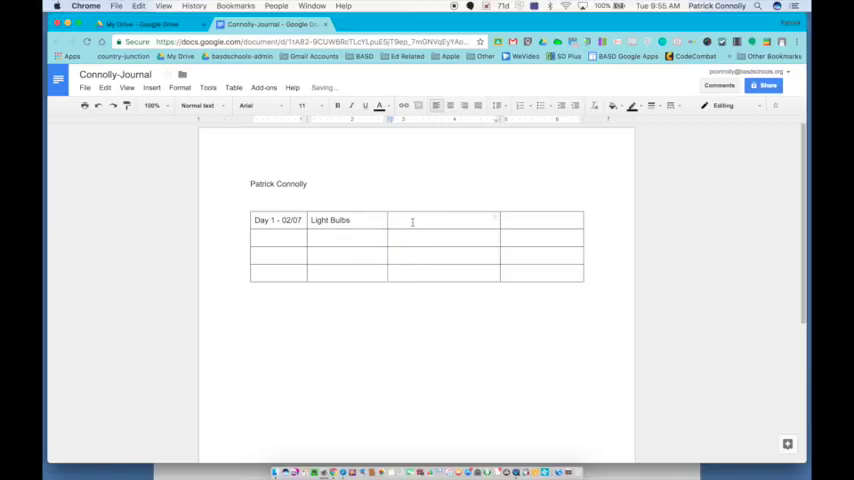
pyautogui.write('There are many')
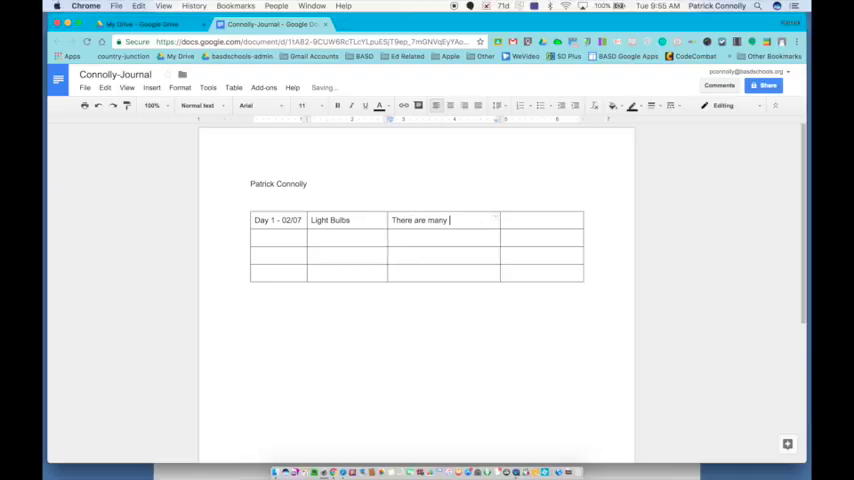
pyautogui.write('different')
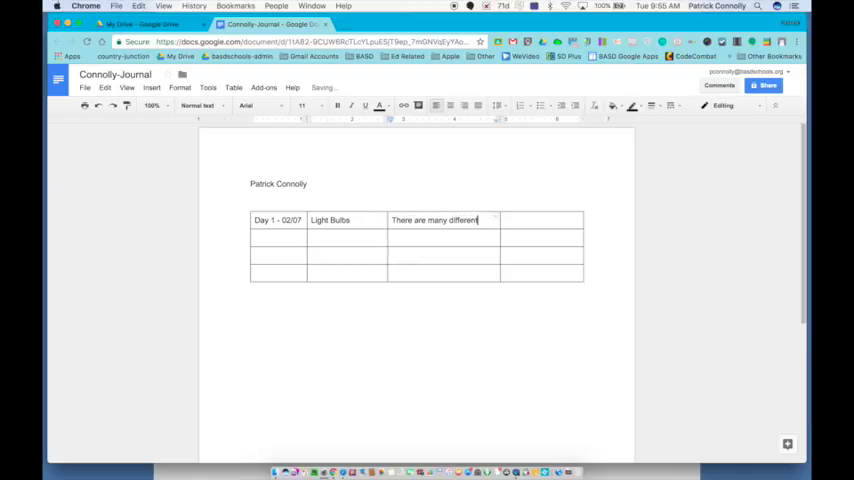
pyautogui.write('types of')
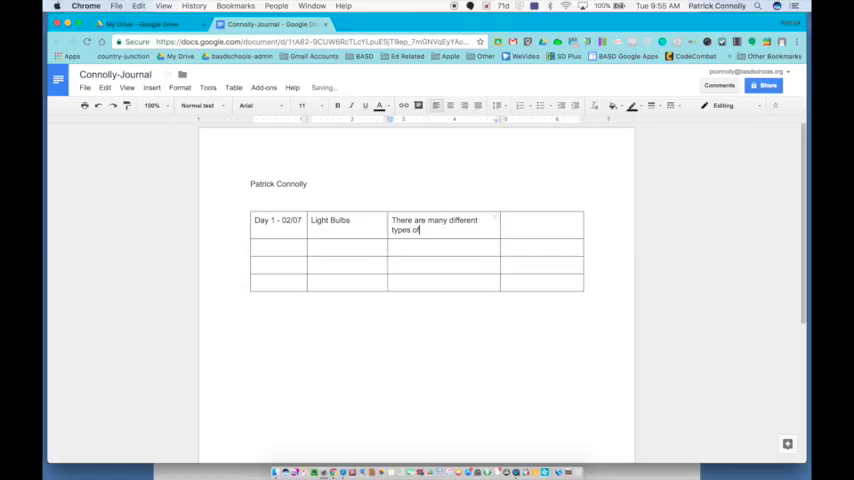
pyautogui.write('lightbu')
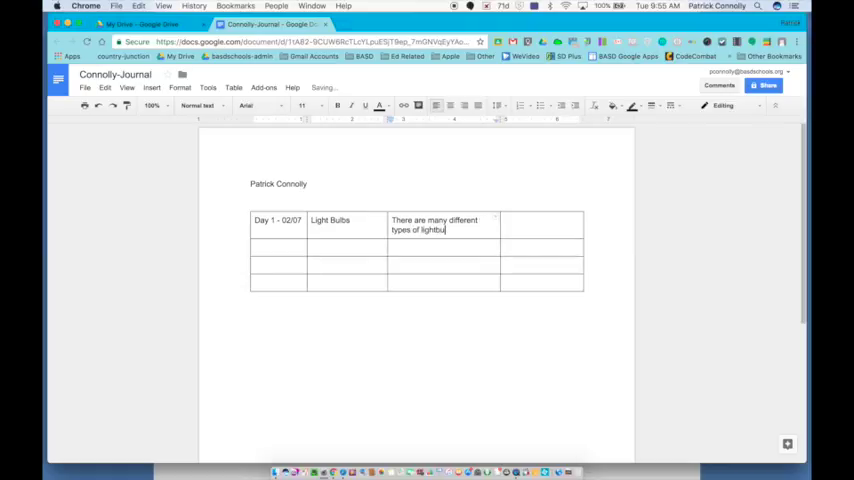
pyautogui.write('bs.')
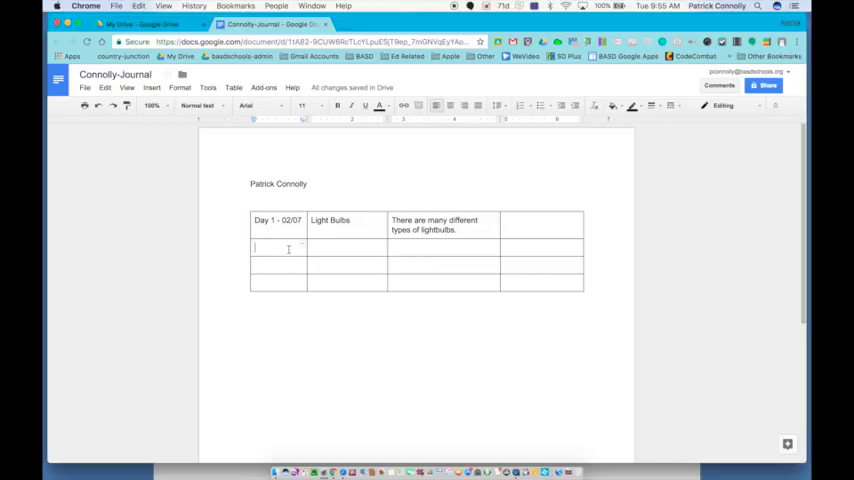
# Fill row two with 'Day 2 - 02/07', 'Water' and 'Water is cold in the winter.'
pyautogui.write('Day 2')
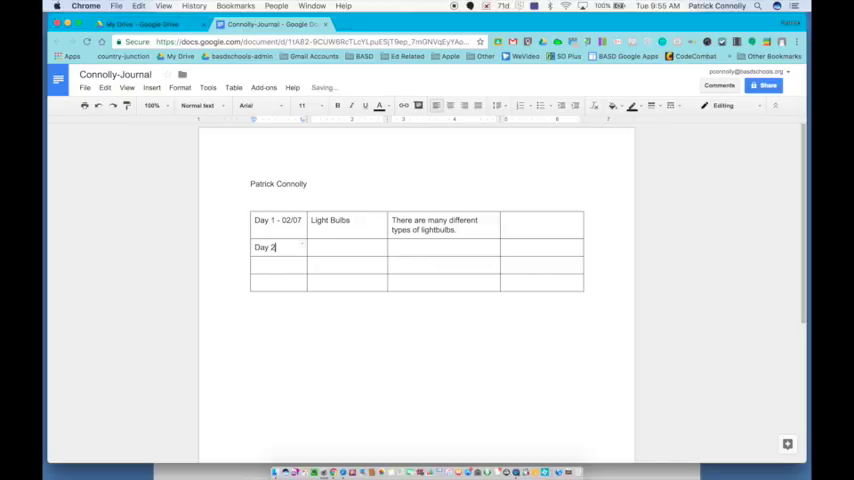
pyautogui.write('-')
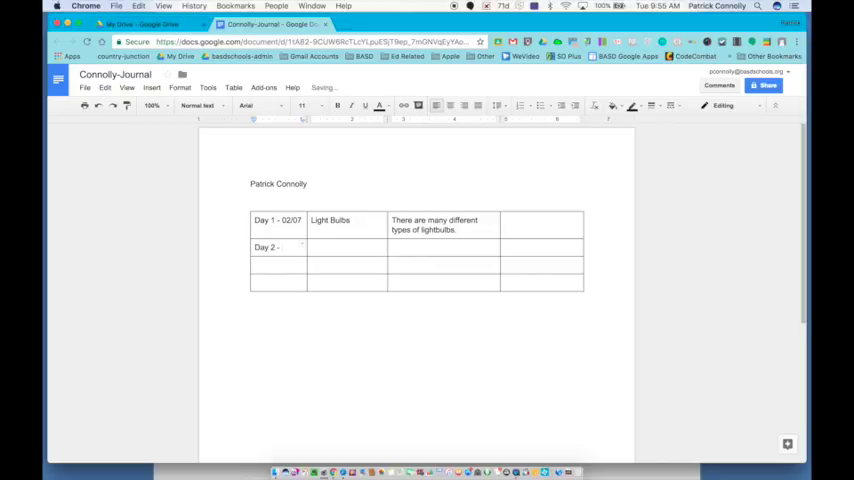
pyautogui.write('02/07')
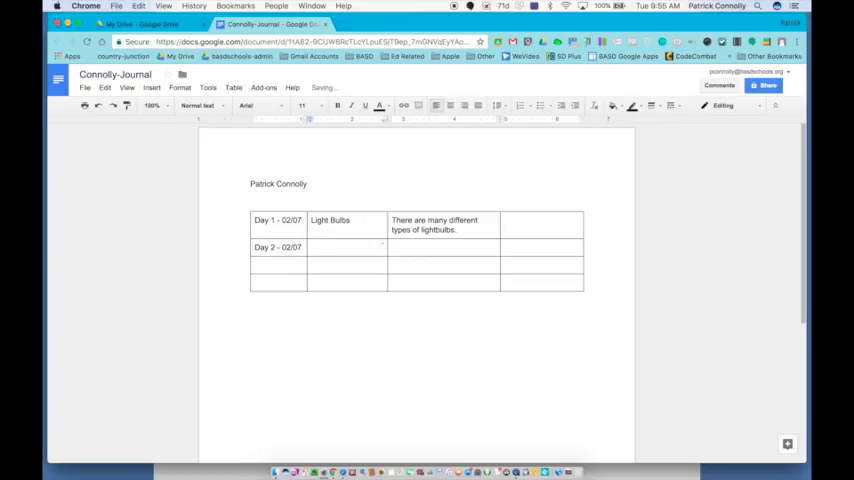
pyautogui.write('Water')
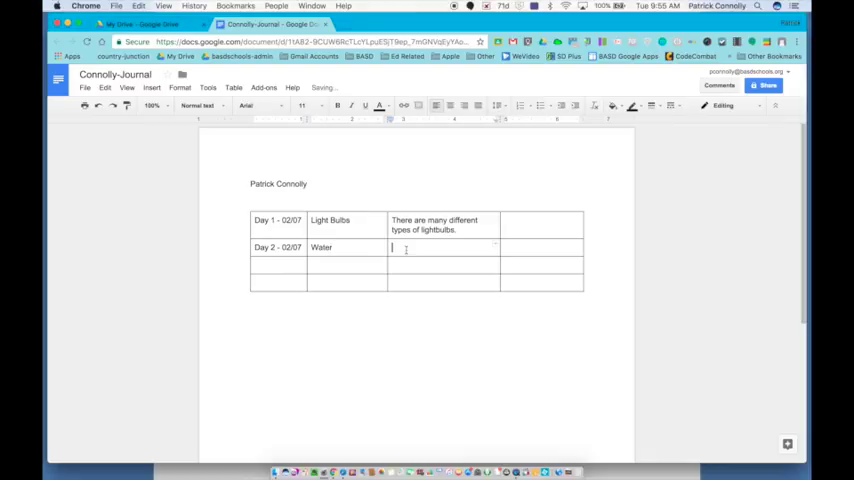
pyautogui.write('Water')
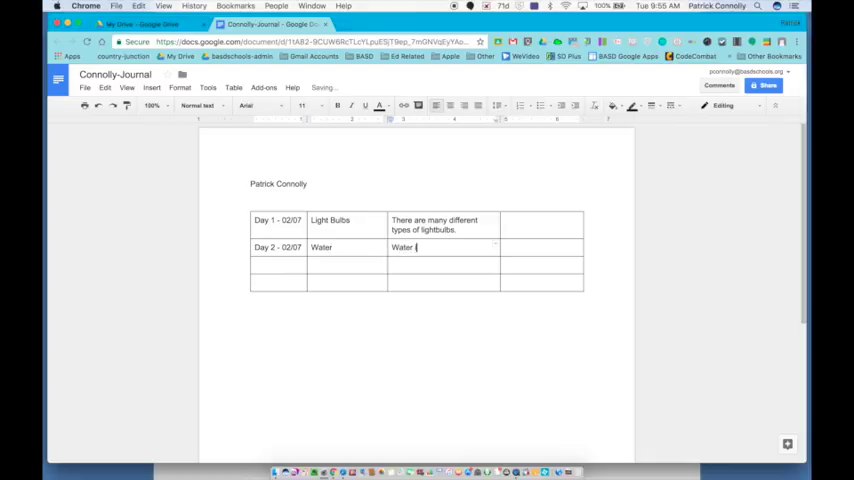
pyautogui.write('is cold in')
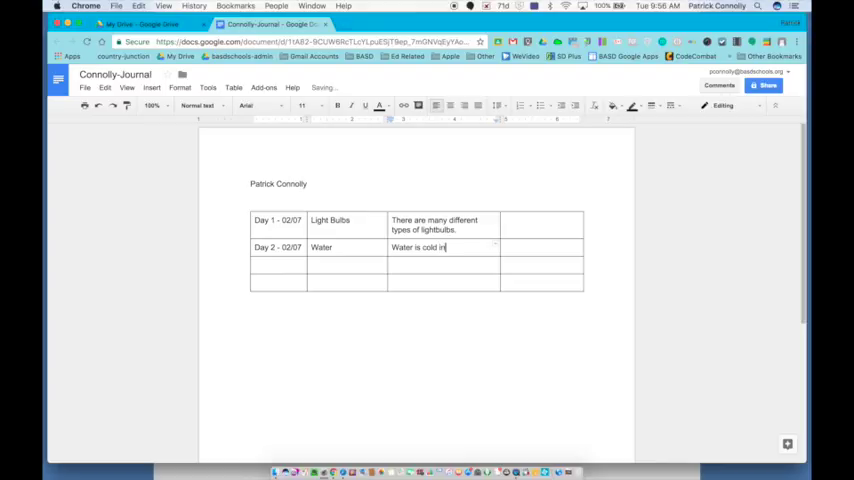
pyautogui.write('the winter.')
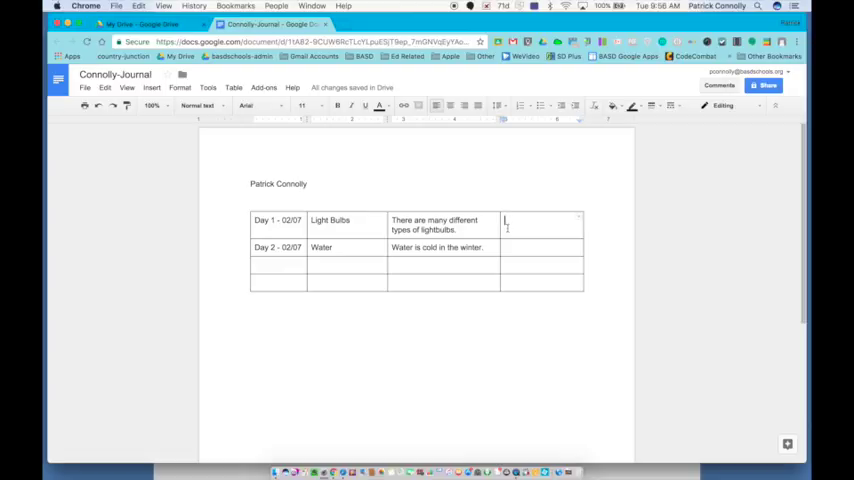
# Search the web for 'light bulbs' images and pick a light bulb photo
pyautogui.click(151, 88)
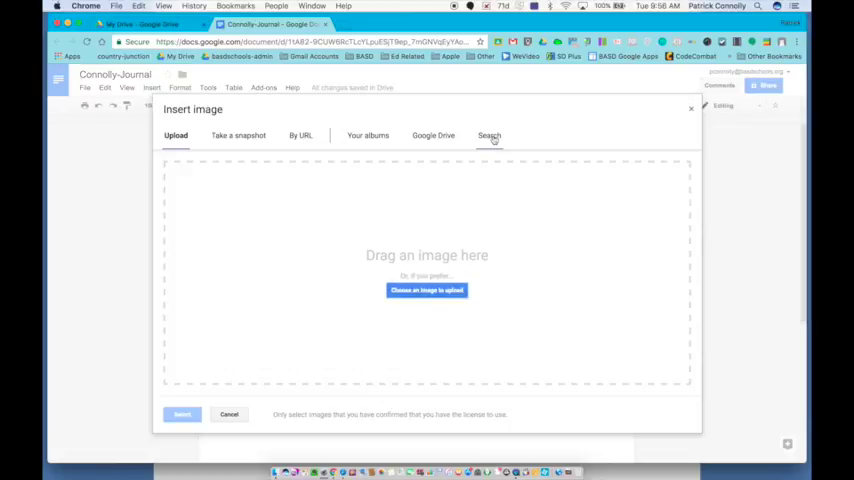
pyautogui.click(489, 135)
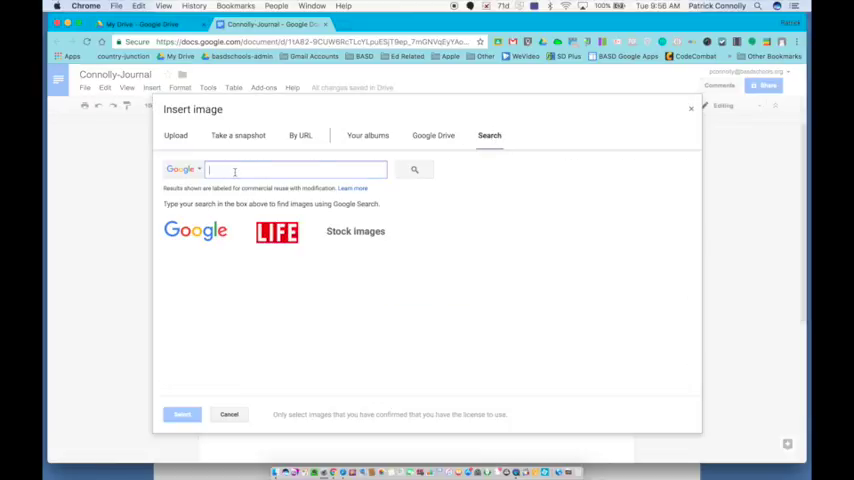
pyautogui.write('light bul')
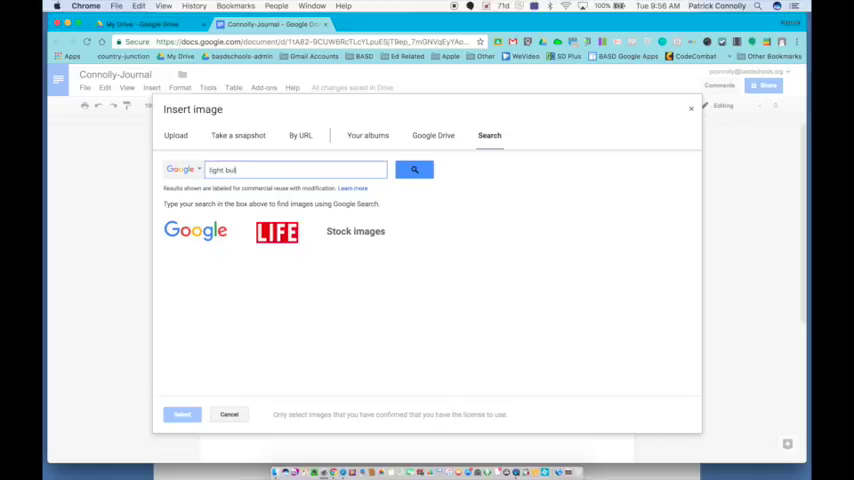
pyautogui.click(414, 169)
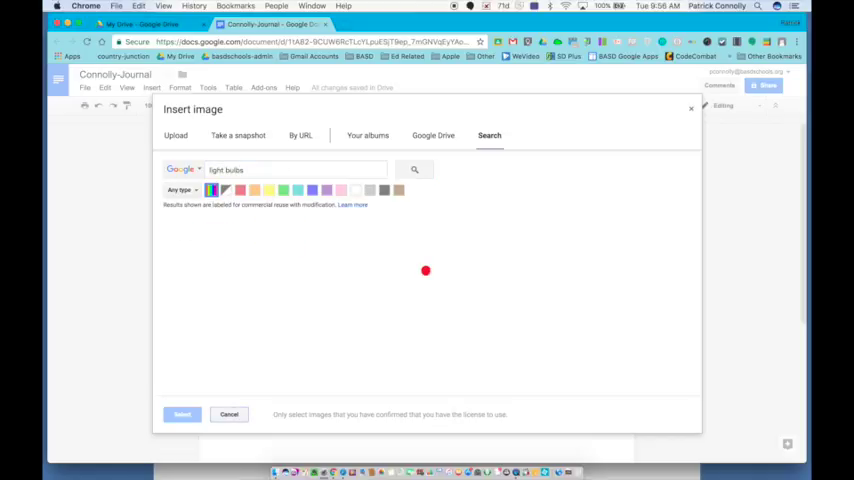
pyautogui.click(414, 169)
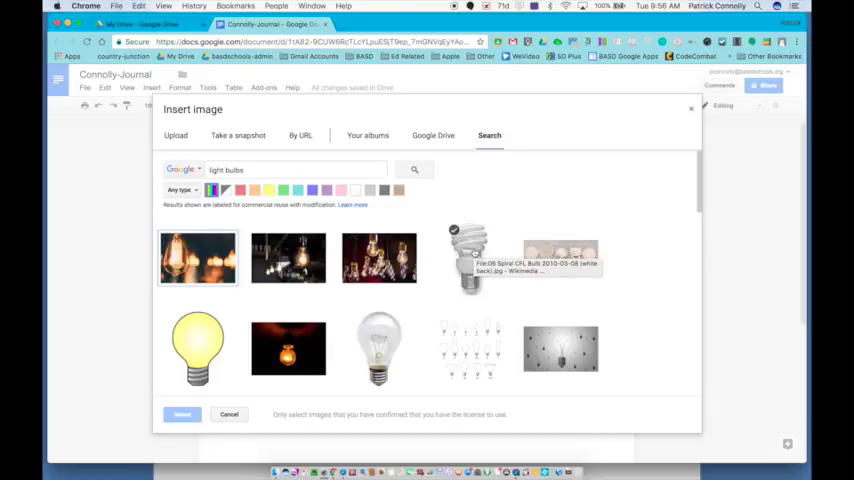
pyautogui.scroll(-3)
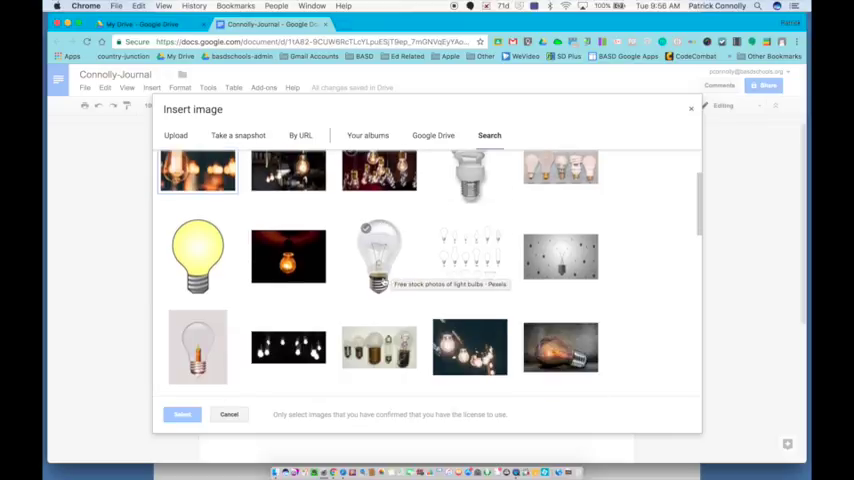
pyautogui.scroll(-3)
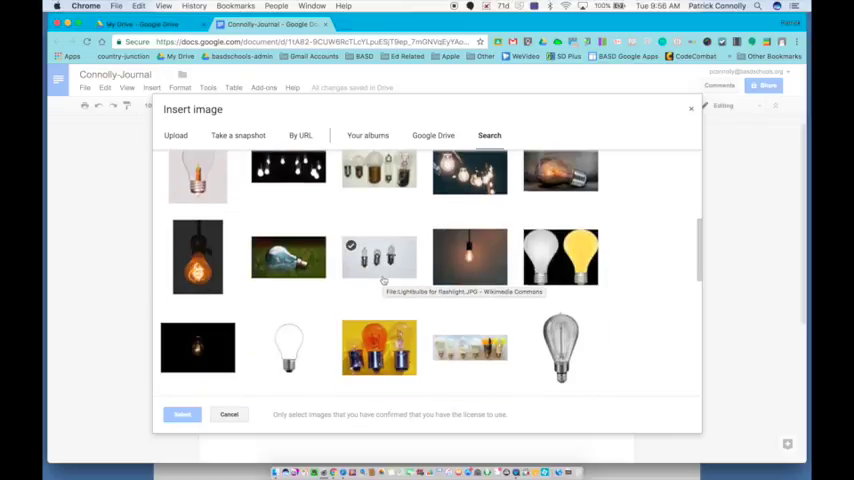
pyautogui.click(197, 258)
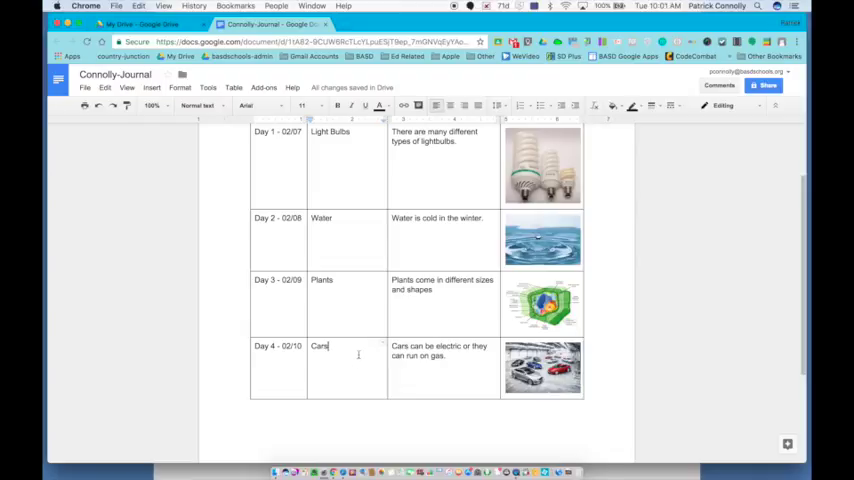
# Open the Table menu over the completed four-row journal table
pyautogui.click(233, 87)
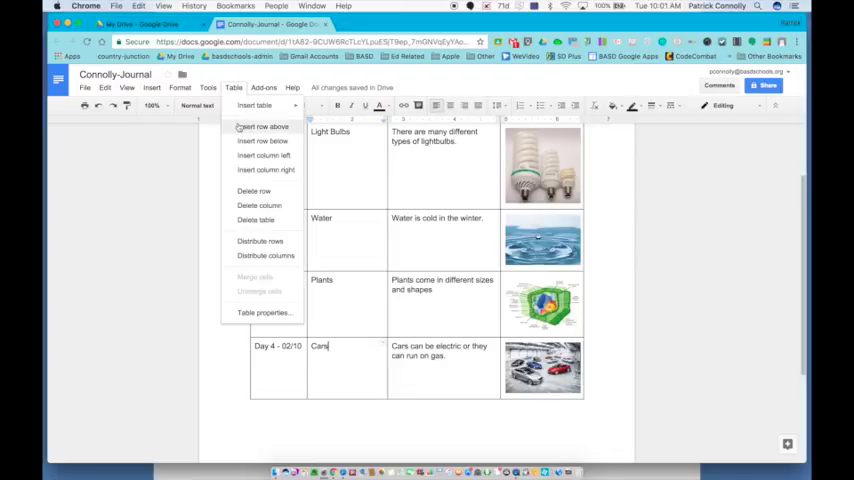
pyautogui.moveTo(262, 141)
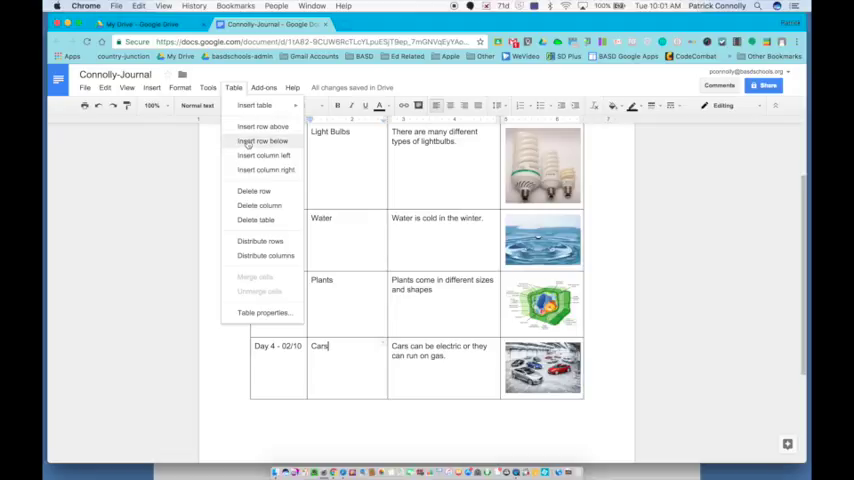
# Add a row below Day 4 and start its first cell with 'Day 5 -'
pyautogui.click(262, 141)
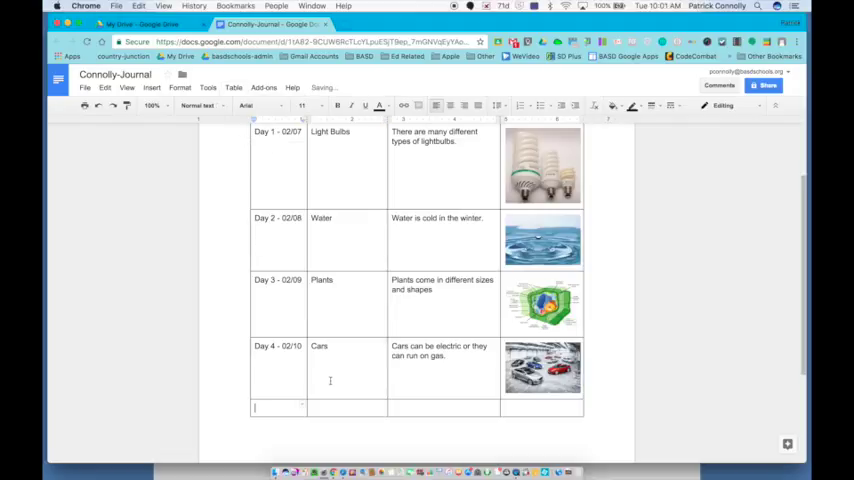
pyautogui.write('Day 5')
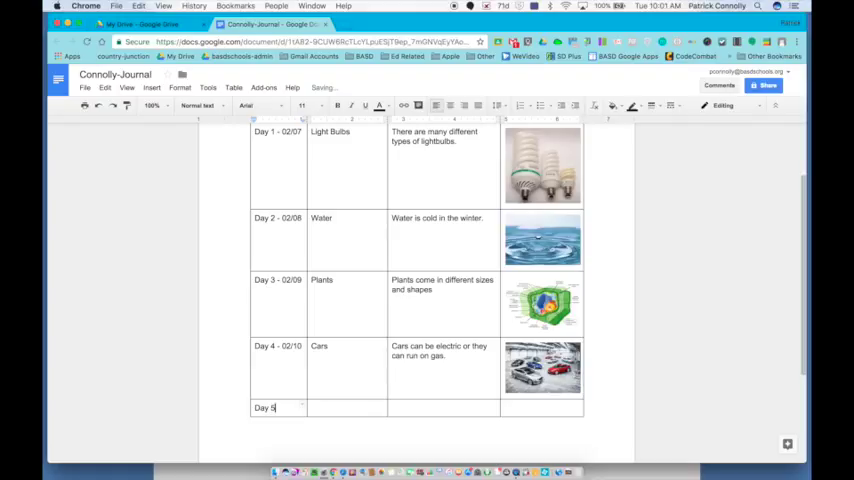
pyautogui.write('-')
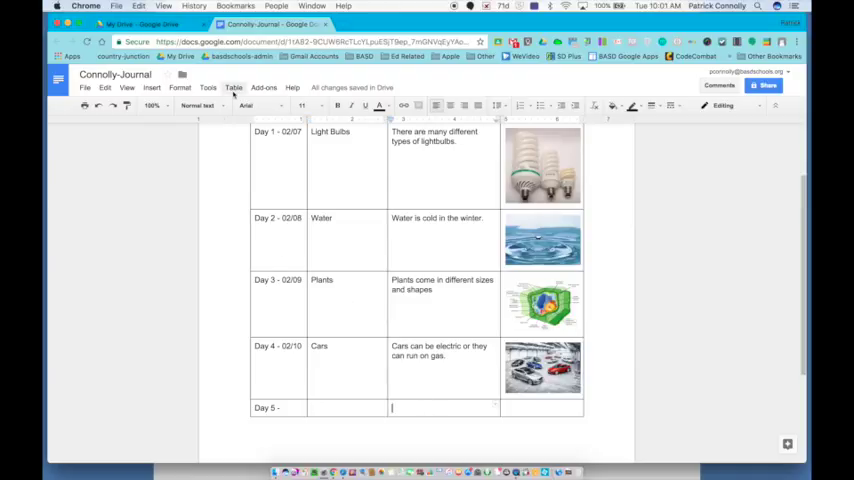
# Reopen the Table menu to add another journal row
pyautogui.click(233, 87)
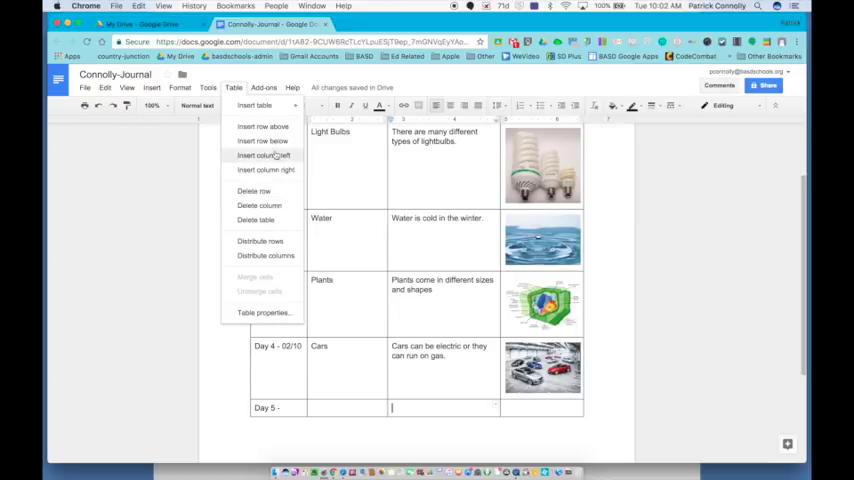
pyautogui.moveTo(263, 141)
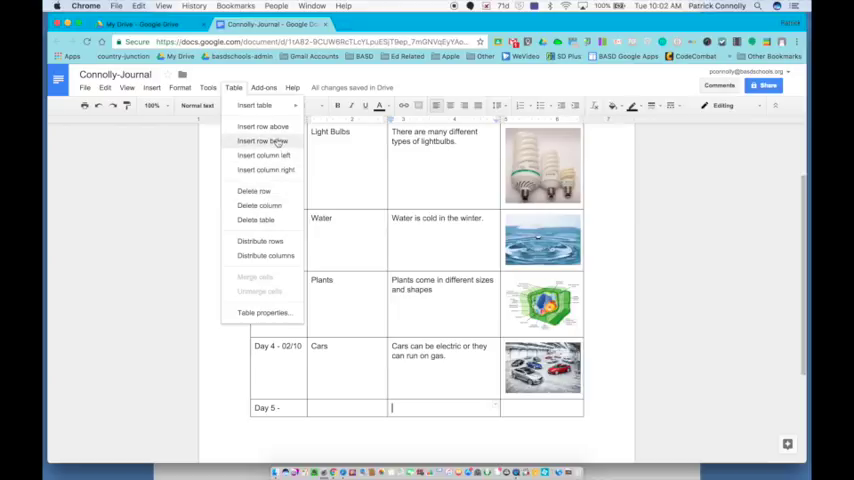